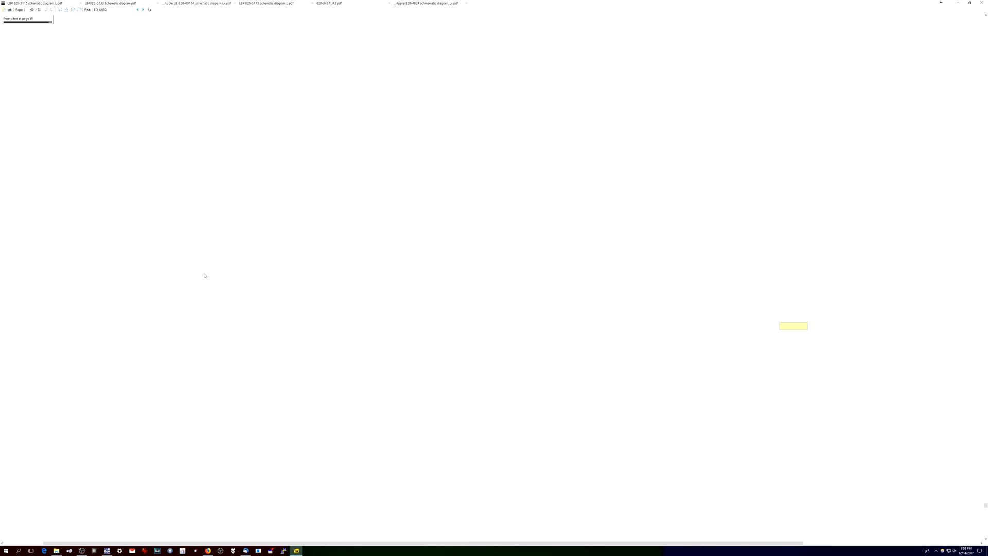
Jump to the next SPI_MISO match, landing on the U0500 Broadwell-ULT CPU pins.
click(143, 9)
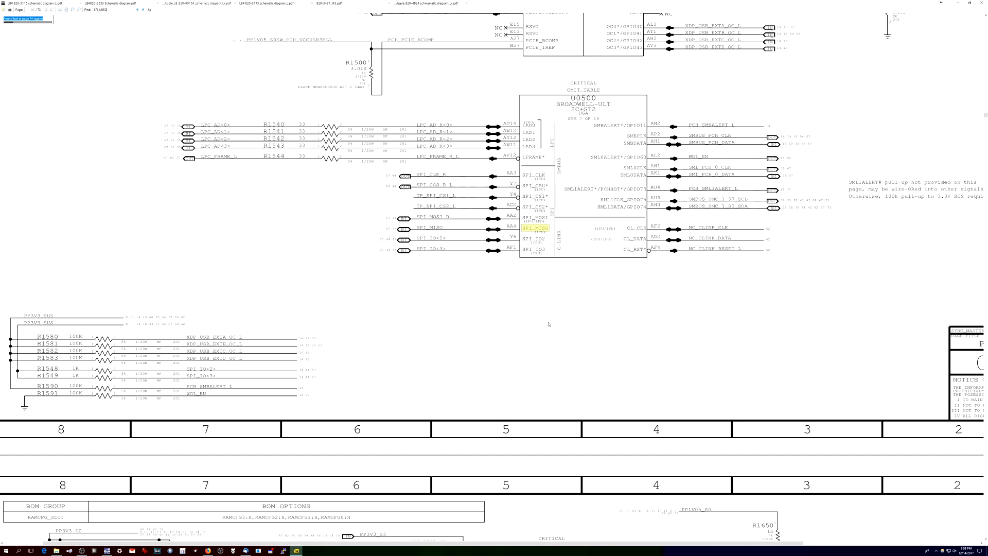